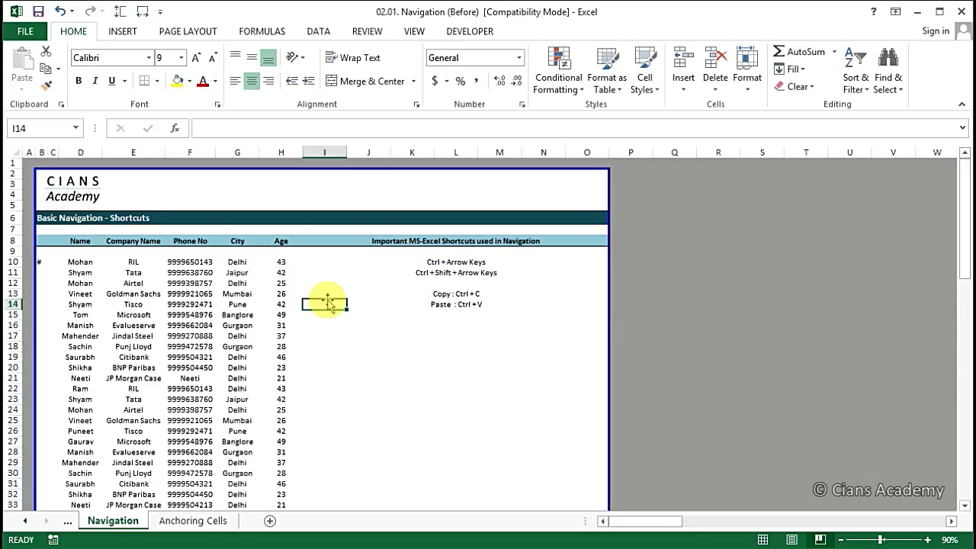
# Step: Select cells in the Navigation list, landing on the Name column header
pyautogui.click(189, 305)
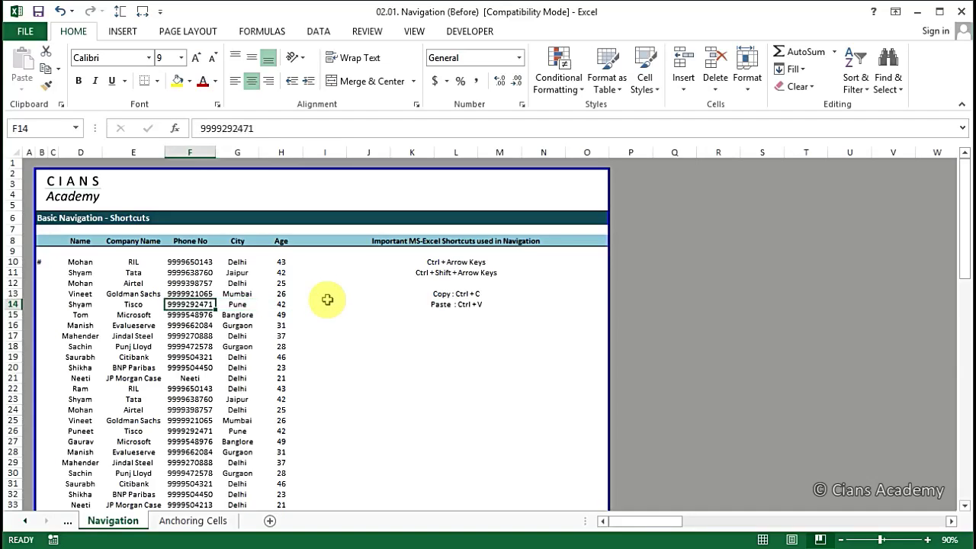
pyautogui.click(79, 293)
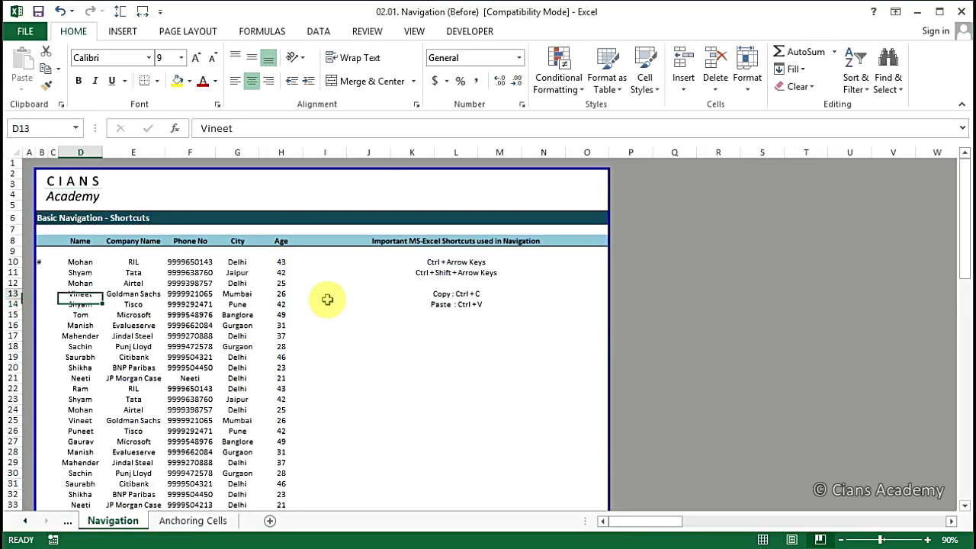
pyautogui.click(80, 261)
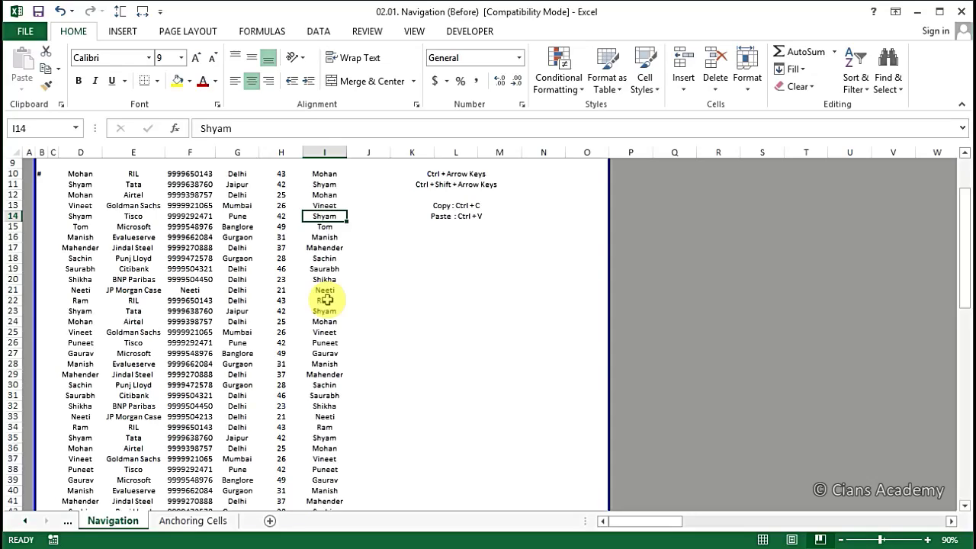
pyautogui.click(133, 217)
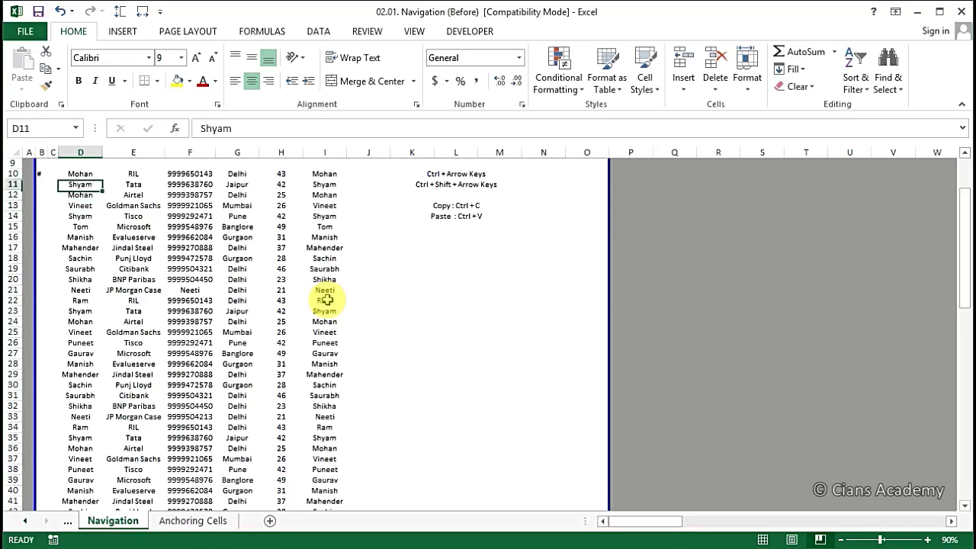
pyautogui.press('Up')
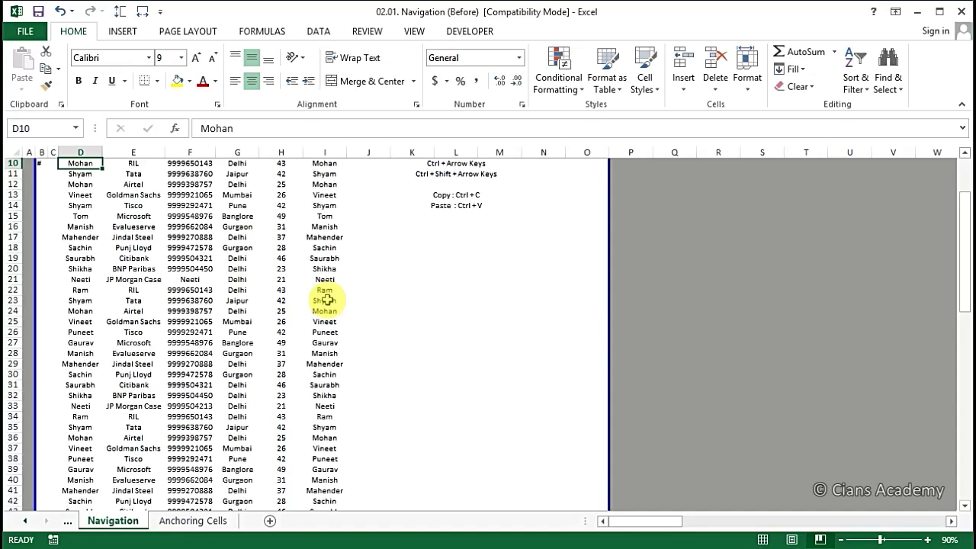
pyautogui.moveTo(392, 259)
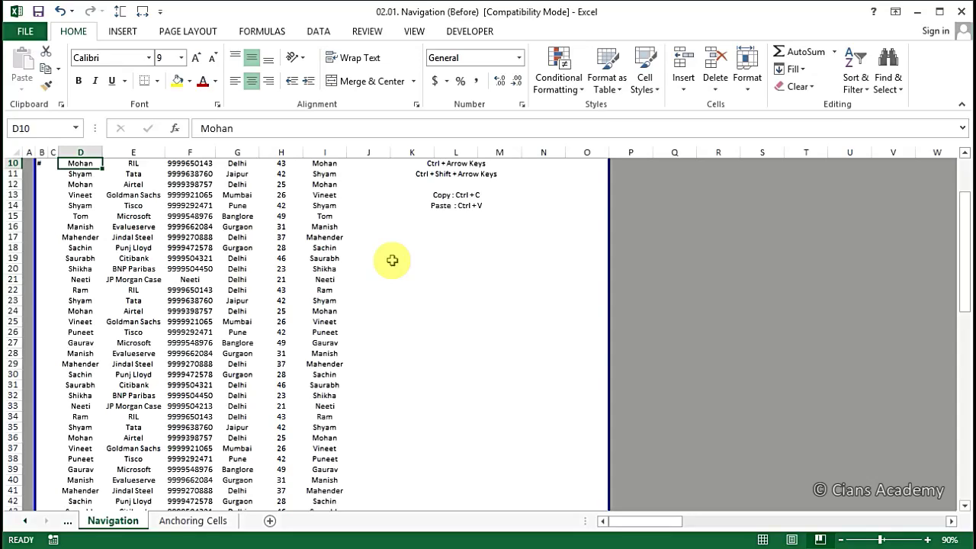
pyautogui.moveTo(377, 258)
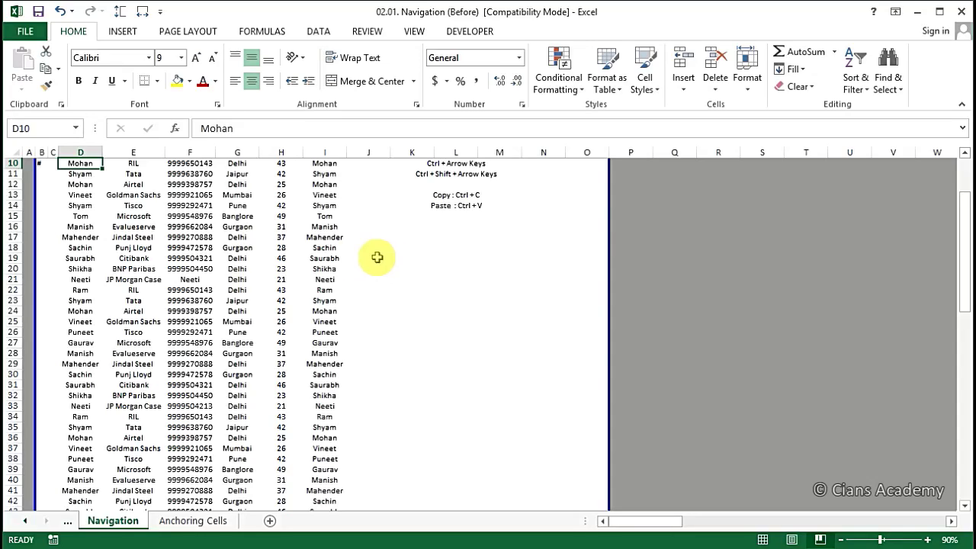
# Step: Select Neeti's record across the table, then switch to the Anchoring Cells sheet
pyautogui.click(79, 279)
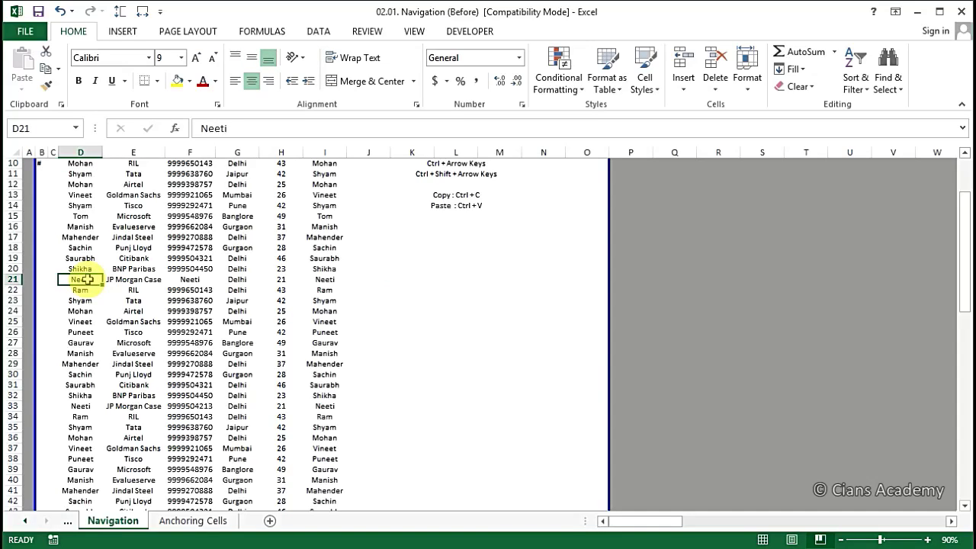
pyautogui.moveTo(79, 279); pyautogui.dragTo(281, 301)
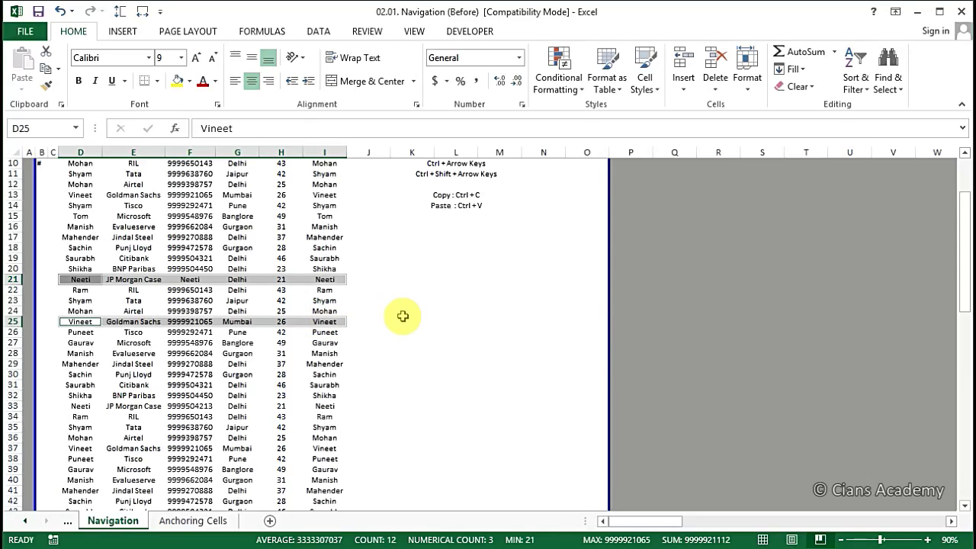
pyautogui.moveTo(409, 318)
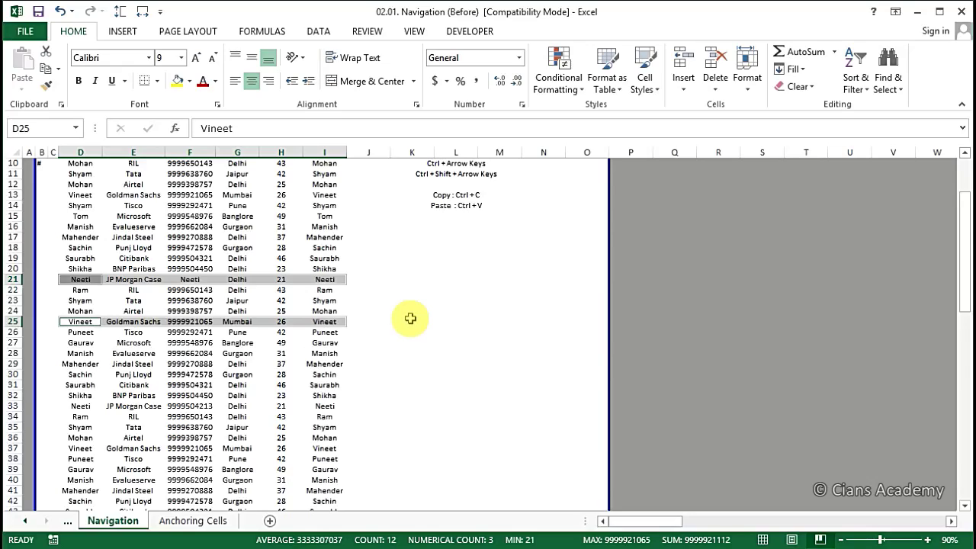
pyautogui.click(411, 332)
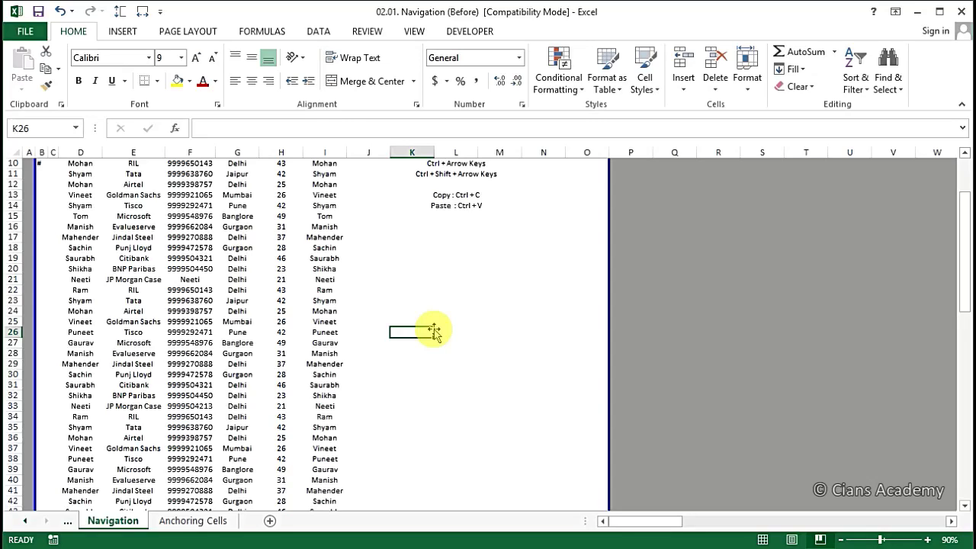
pyautogui.click(193, 520)
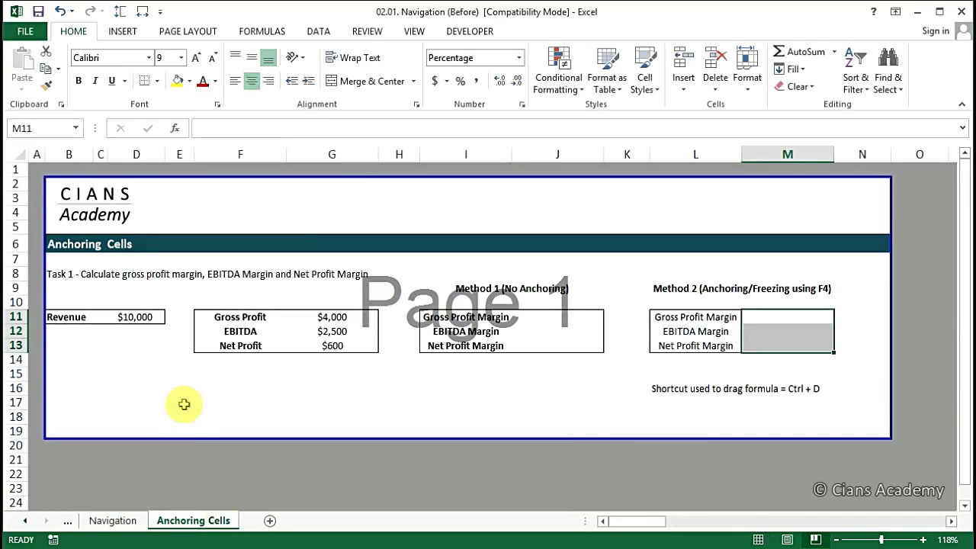
pyautogui.moveTo(211, 398)
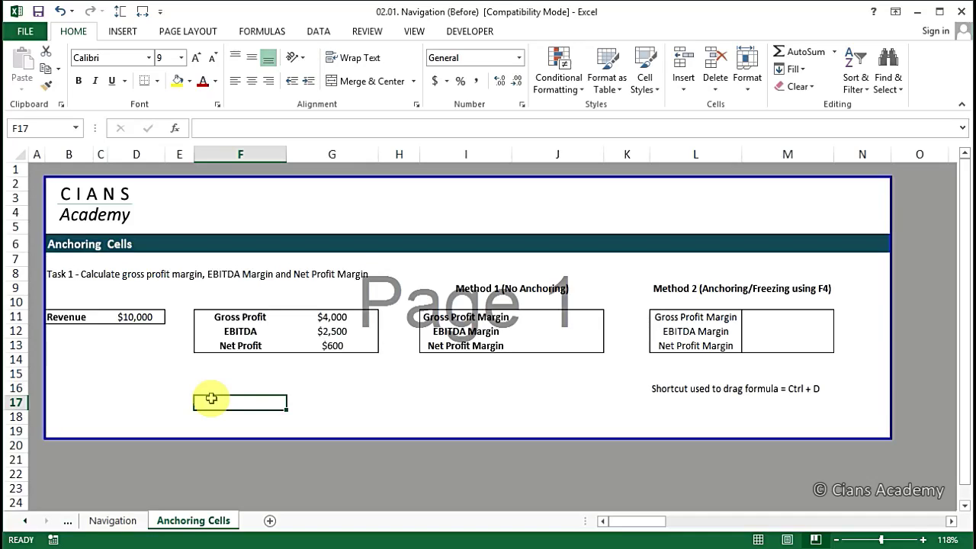
pyautogui.moveTo(320, 323)
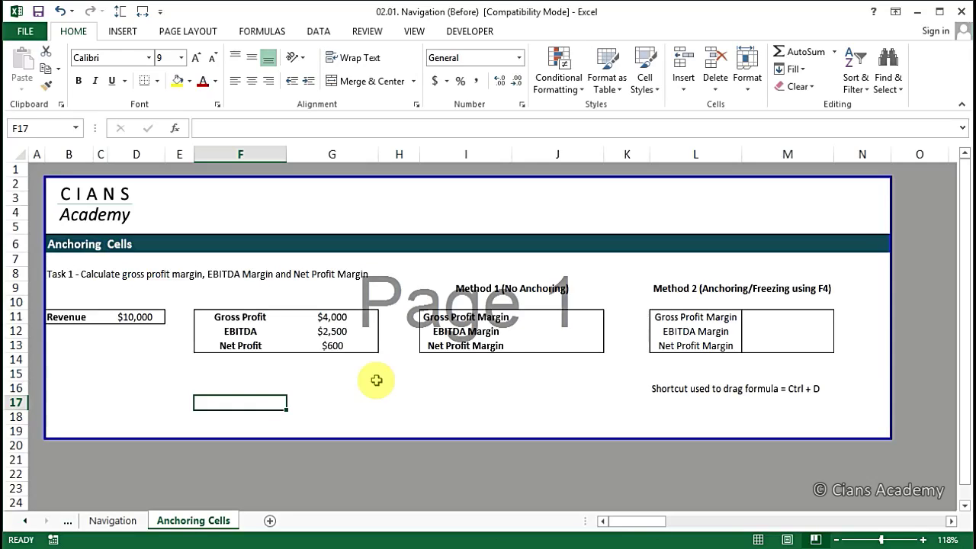
pyautogui.moveTo(565, 319)
pyautogui.write('=')
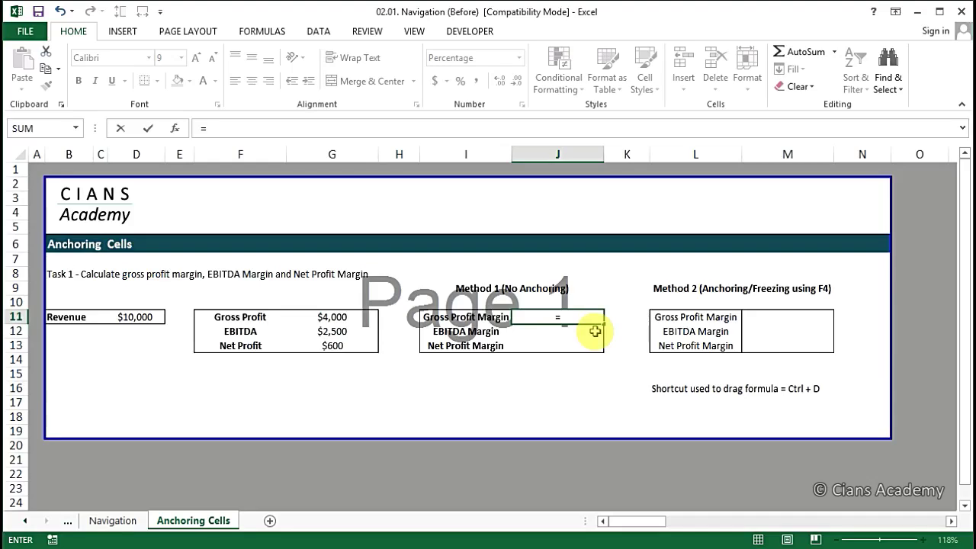
# Step: Enter Method 1 margins dividing Gross Profit and EBITDA by Revenue (=G11/D11, =G12/D11)
pyautogui.click(332, 316)
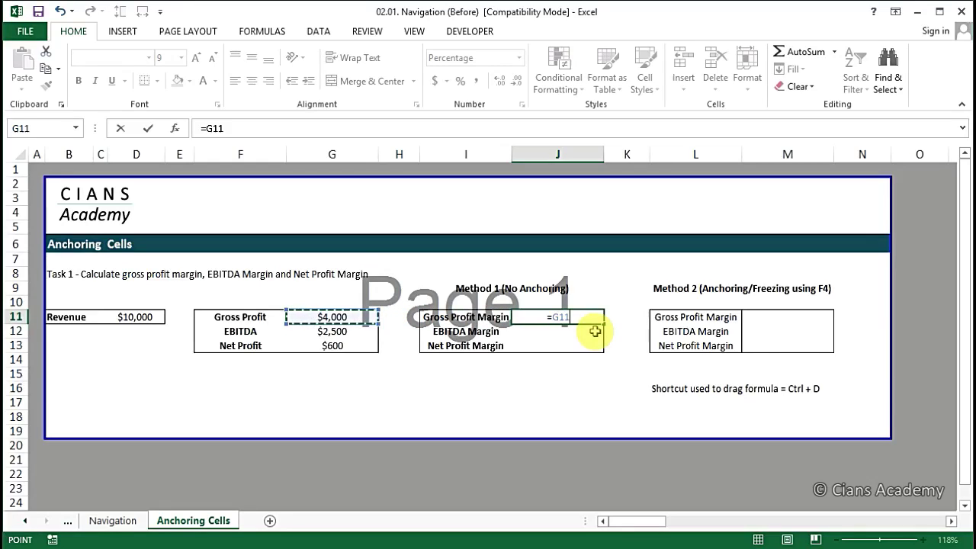
pyautogui.write('/')
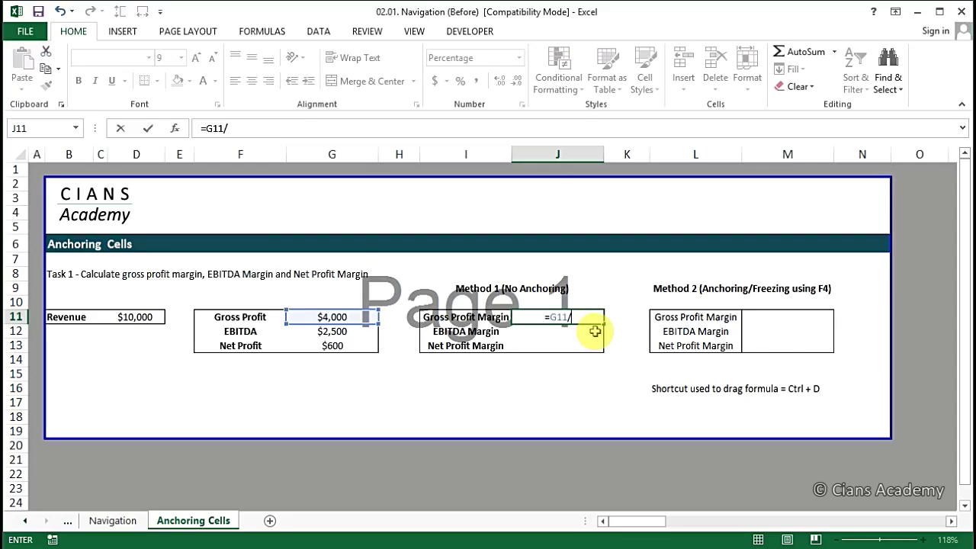
pyautogui.click(180, 316)
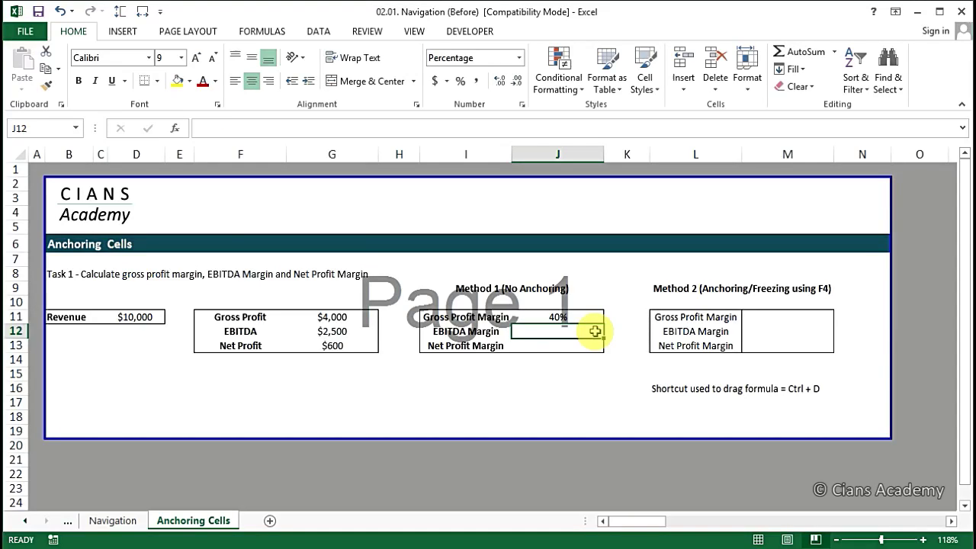
pyautogui.write('=')
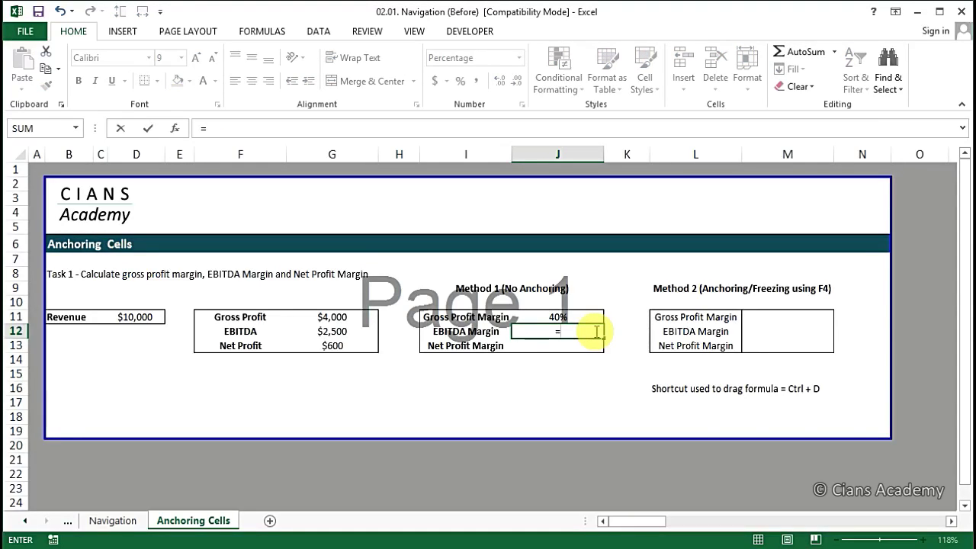
pyautogui.click(333, 331)
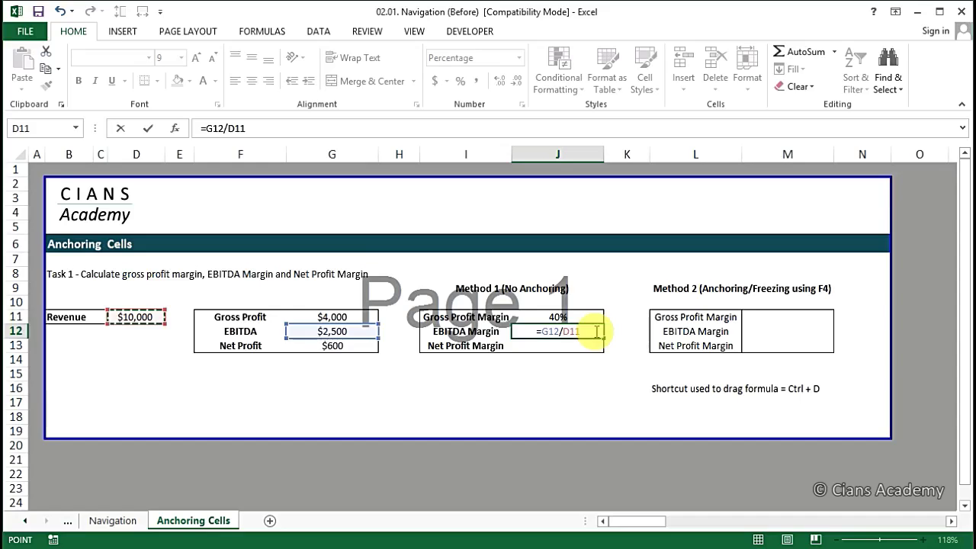
pyautogui.press('Enter')
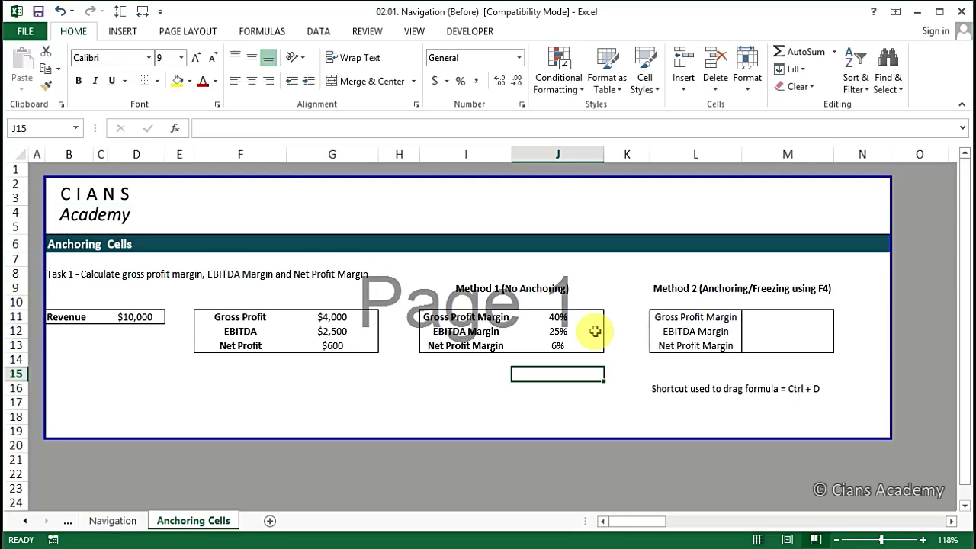
pyautogui.moveTo(711, 426)
pyautogui.write('=G11/')
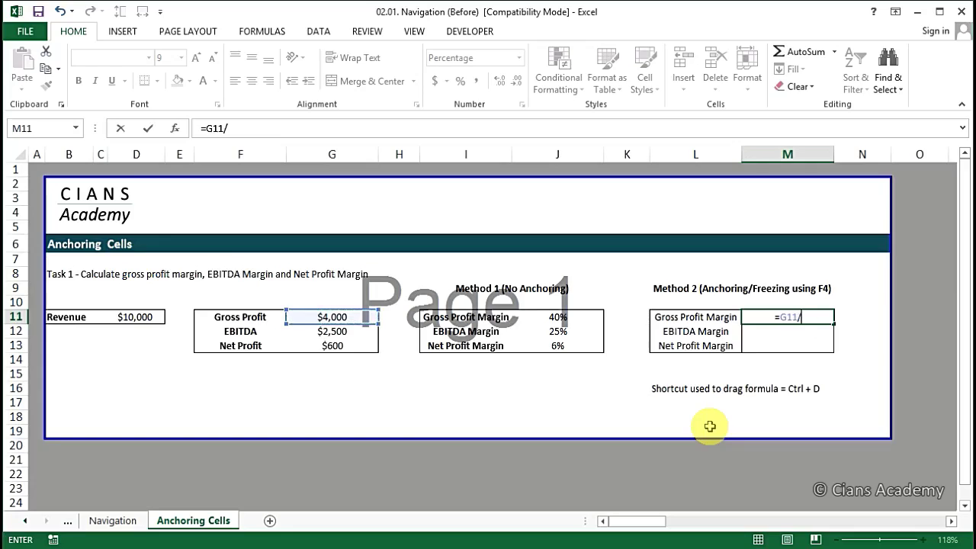
# Step: Enter =G11/$D$11 in M11, anchoring Revenue with F4, giving a 40% gross margin
pyautogui.click(399, 316)
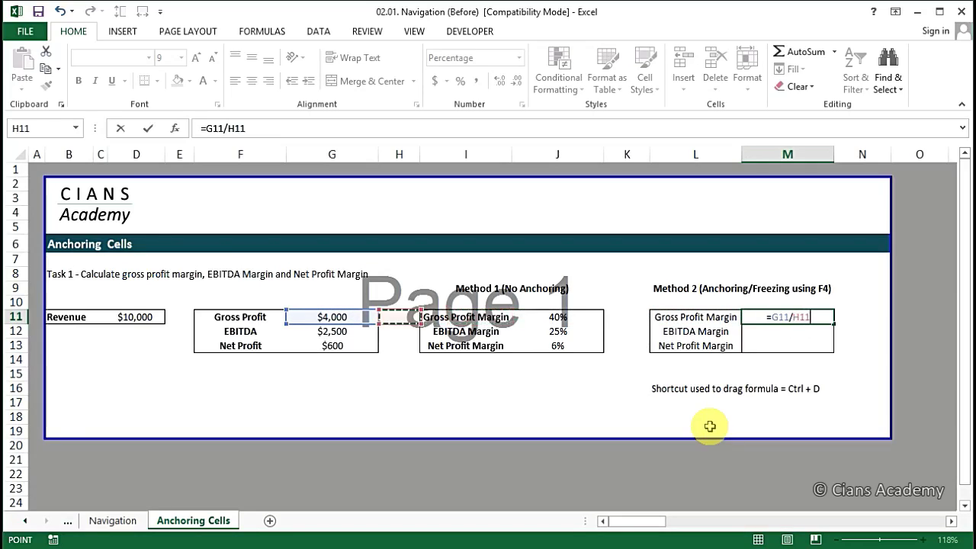
pyautogui.click(137, 316)
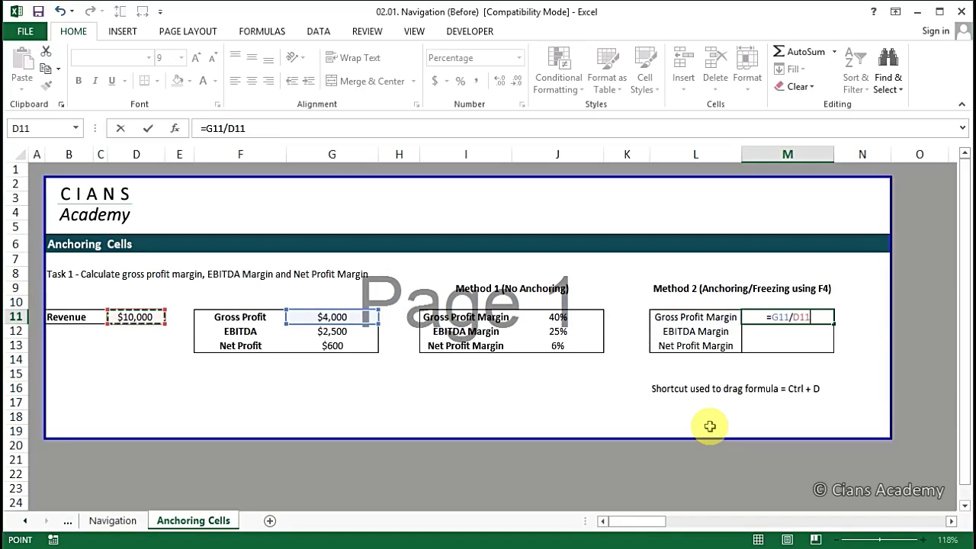
pyautogui.press('f4')
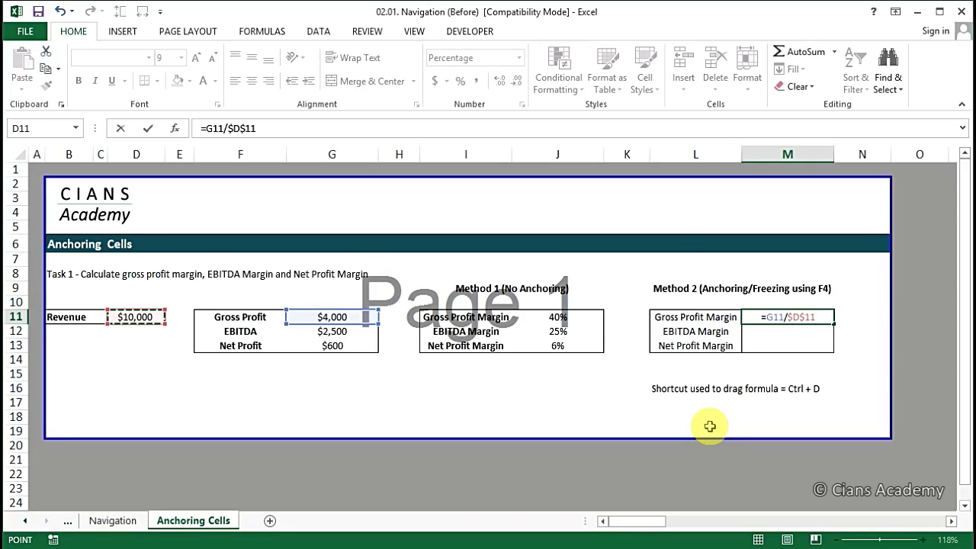
pyautogui.moveTo(226, 140)
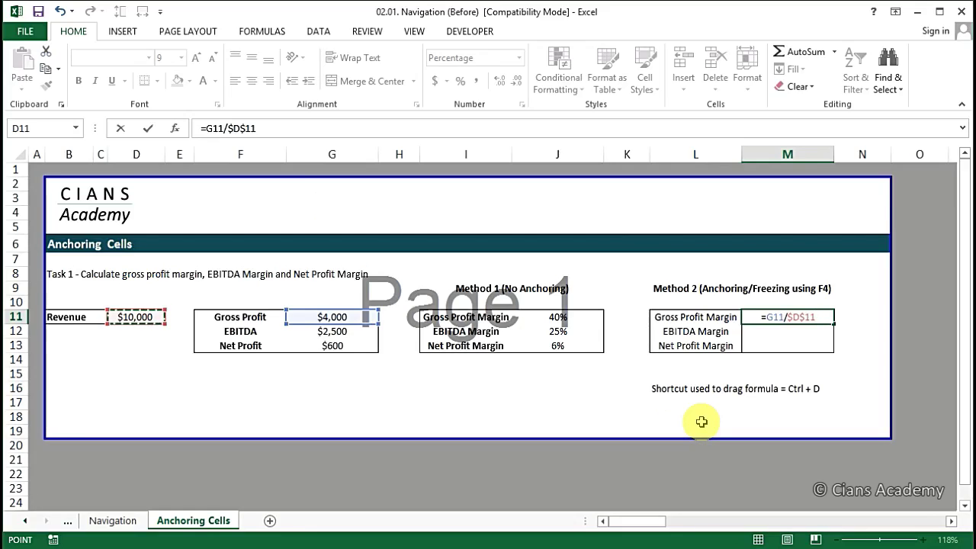
pyautogui.press('Enter')
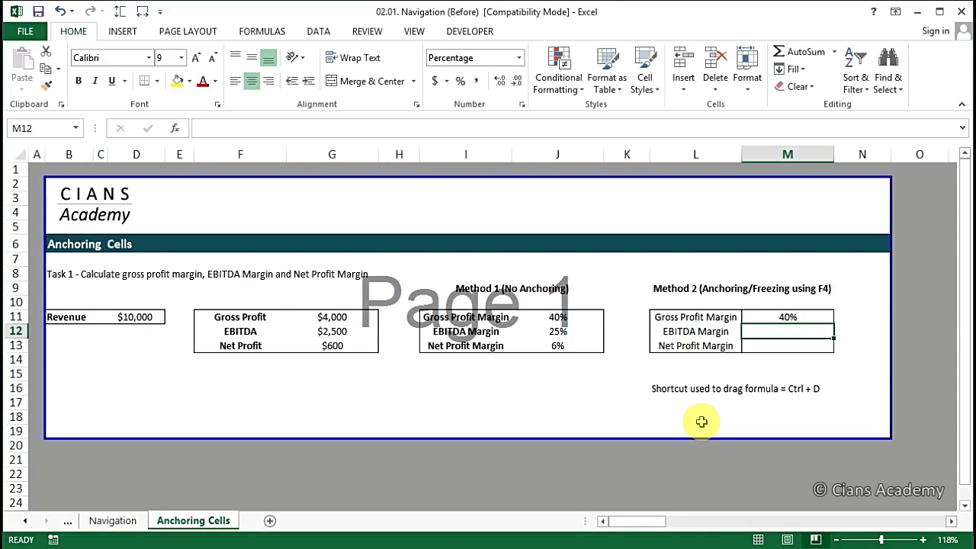
# Step: Fill the anchored formula down M11:M13 and check the EBITDA (25%) and net profit (6%) formulas
pyautogui.click(787, 316)
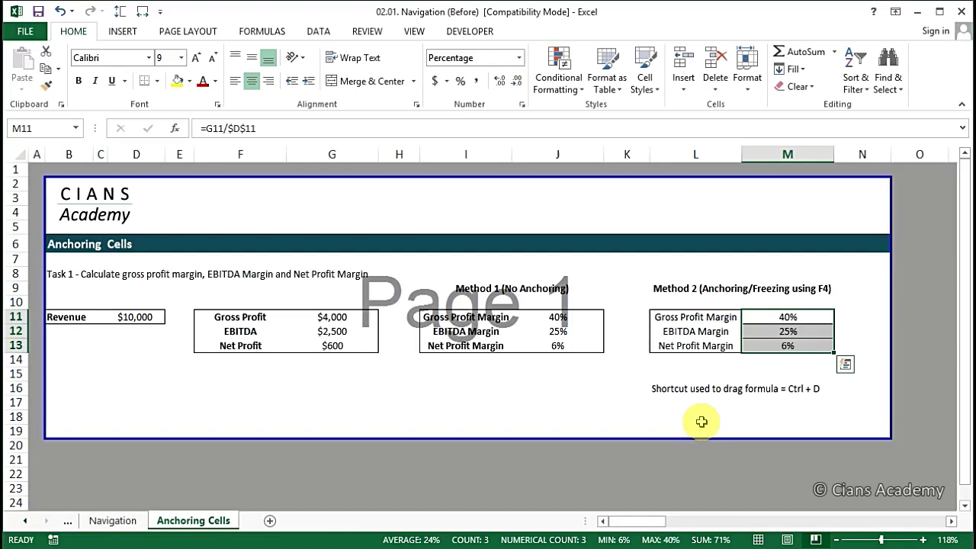
pyautogui.click(787, 331)
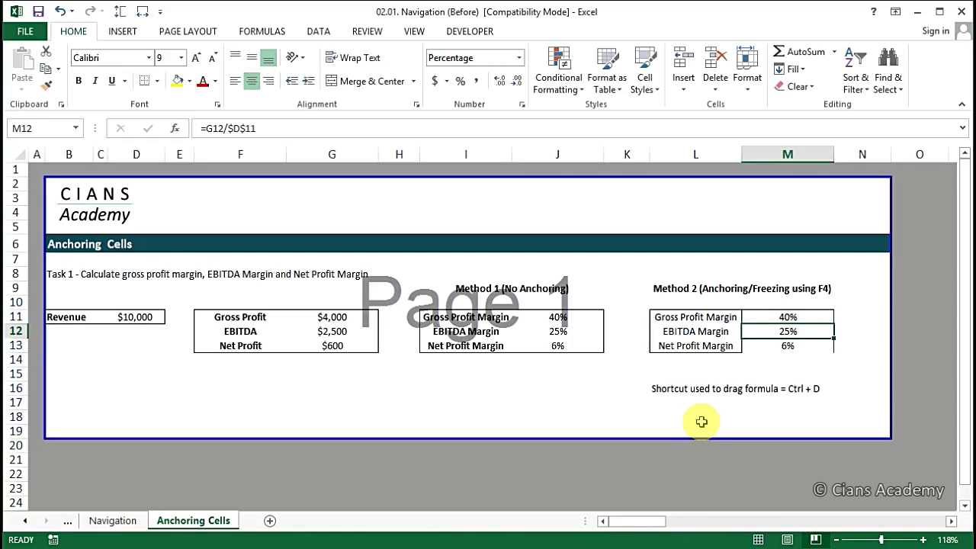
pyautogui.press('Down')
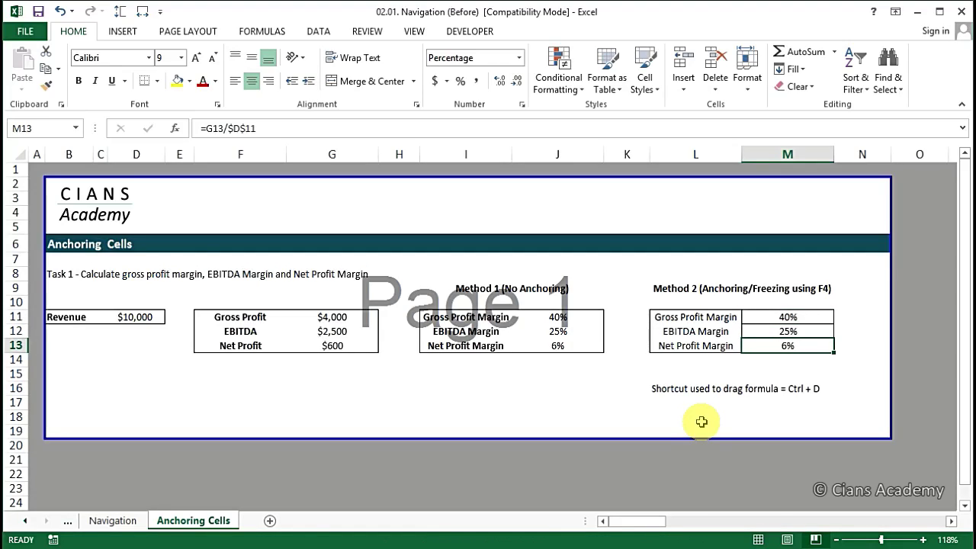